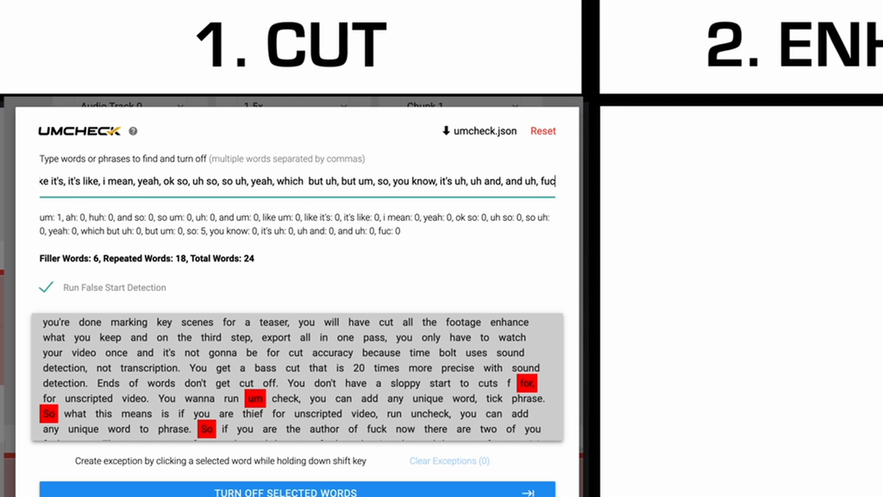
# - Finish entering 'fuck' in UMcheck and scroll the transcript to review its red highlights
pyautogui.write('k')
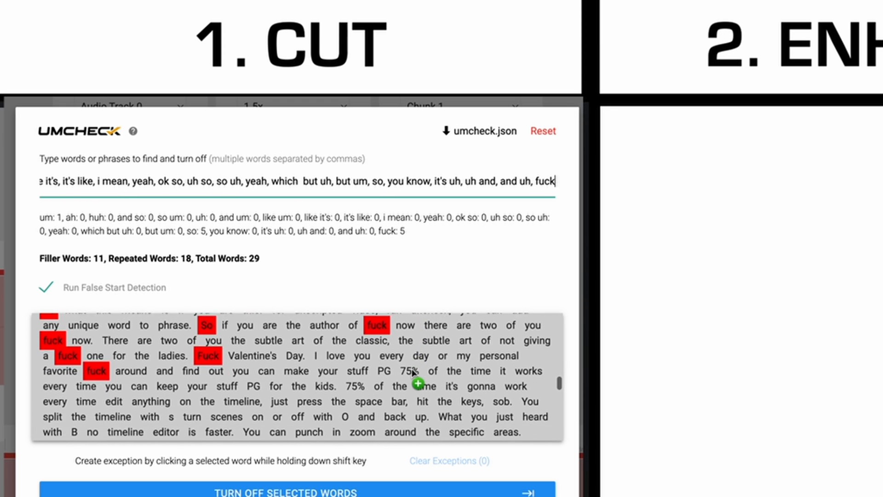
pyautogui.scroll(-3)
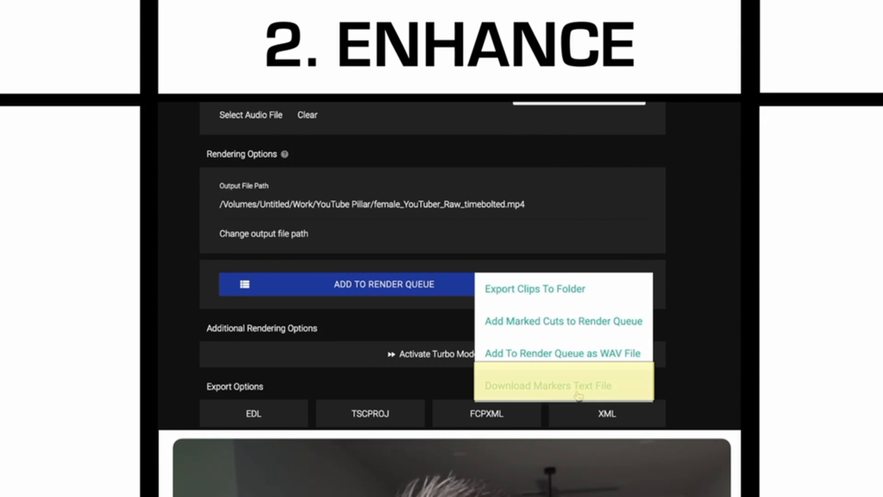
# - Choose Download Markers Text File from the render queue dropdown
pyautogui.click(547, 385)
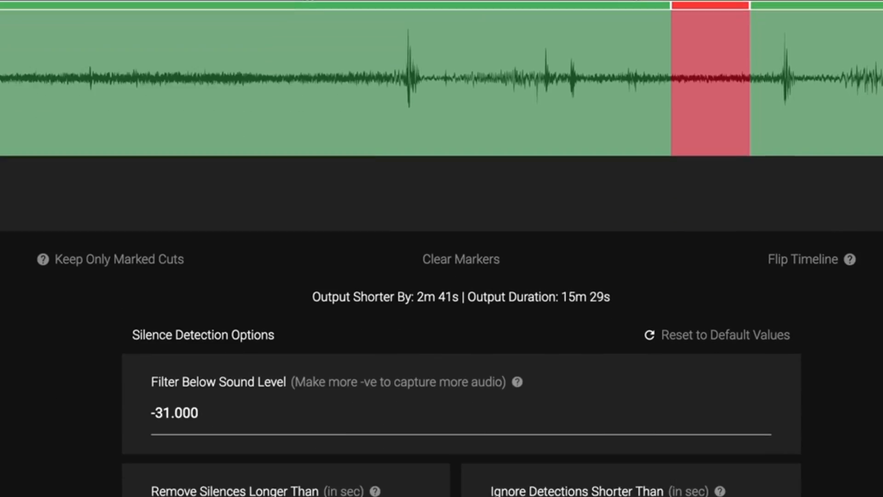
# - Set Remove Silences Longer Than to 10 seconds and rerun silence detection
pyautogui.scroll(-3)
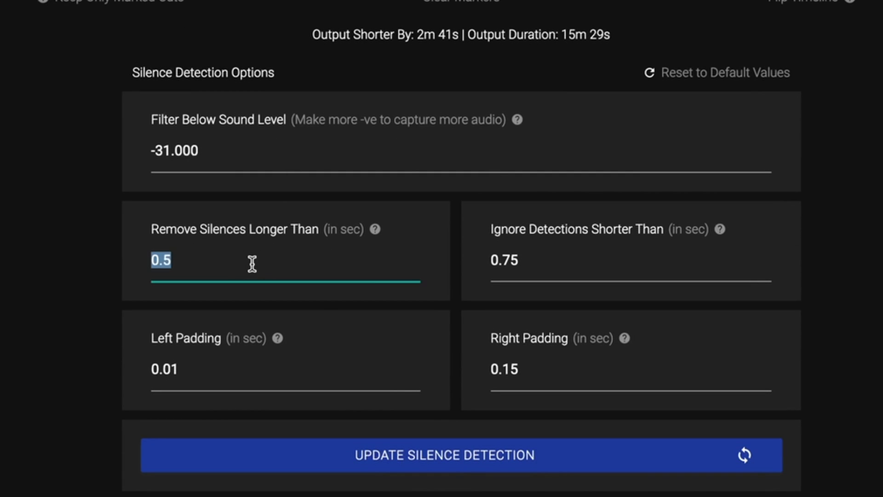
pyautogui.write('10')
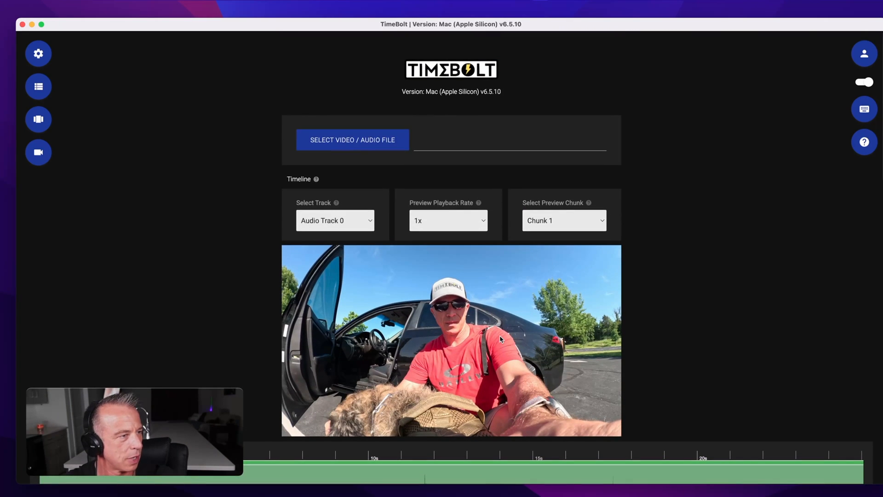
pyautogui.click(447, 220)
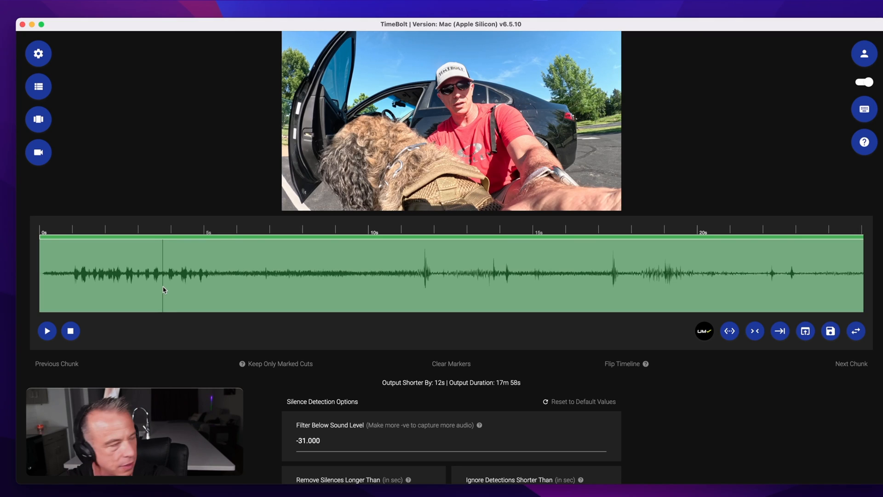
# - Jump to a key moment on the timeline and mark that scene for the teaser
pyautogui.click(47, 331)
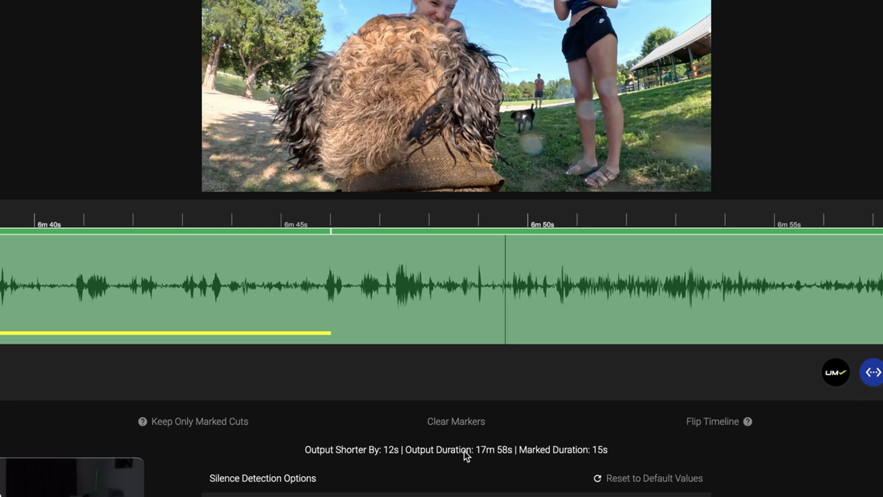
pyautogui.press('s')
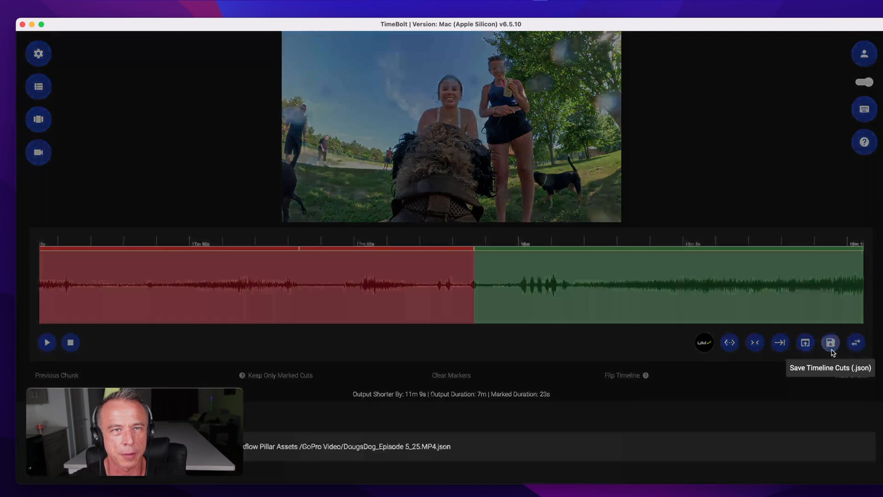
# - Reveal the saved cuts JSON in Finder and rename it to a longer name
pyautogui.click(830, 342)
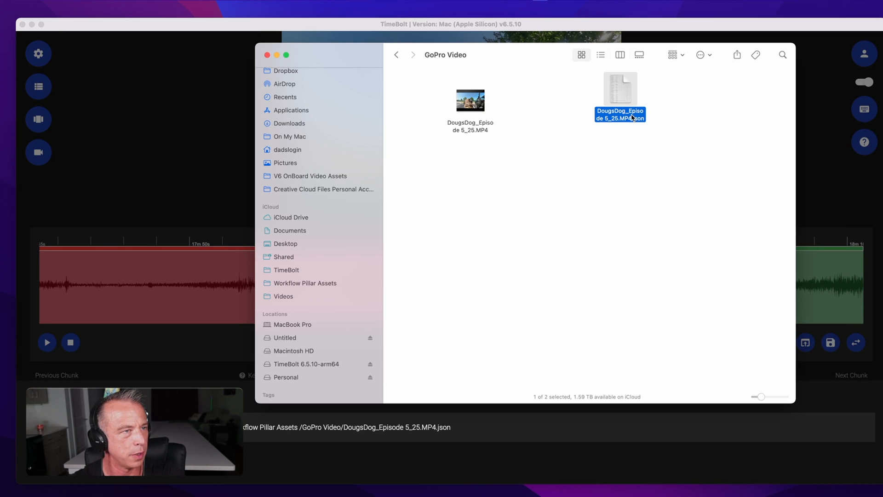
pyautogui.rightClick(619, 96)
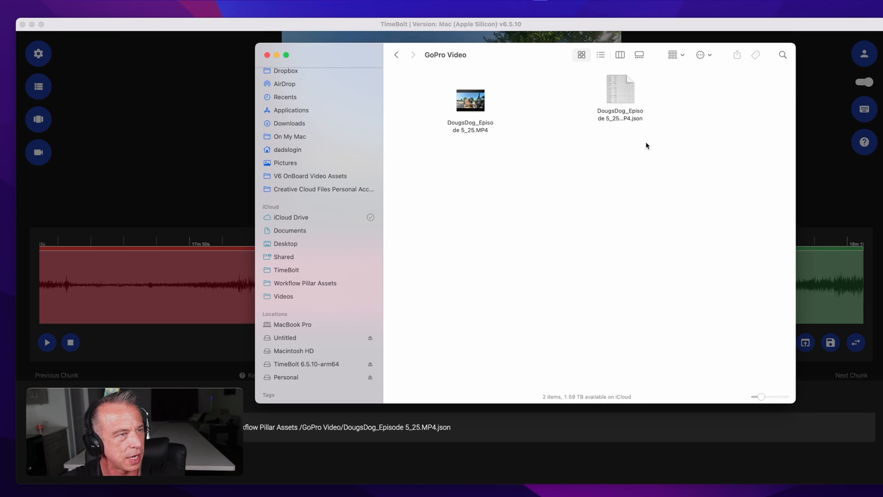
pyautogui.click(619, 90)
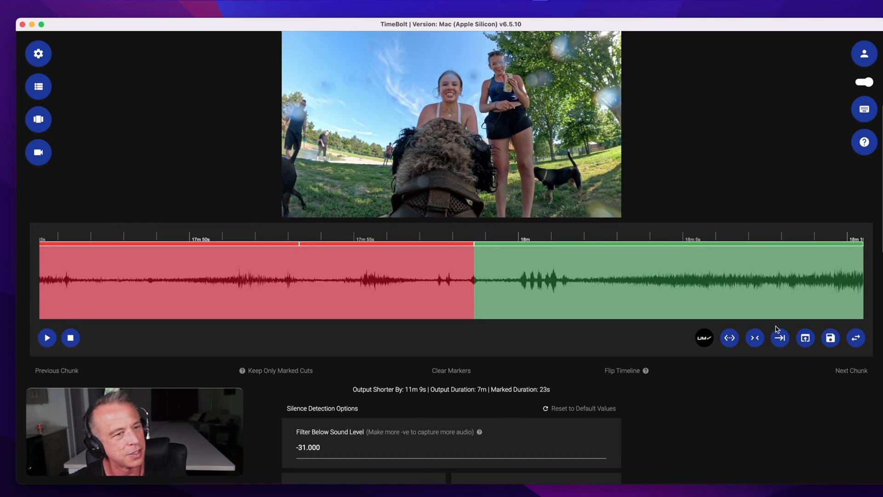
# - Confirm Keep Only Marked Cuts, then review the kept clips near 1m 50s and 14m 15s
pyautogui.click(276, 369)
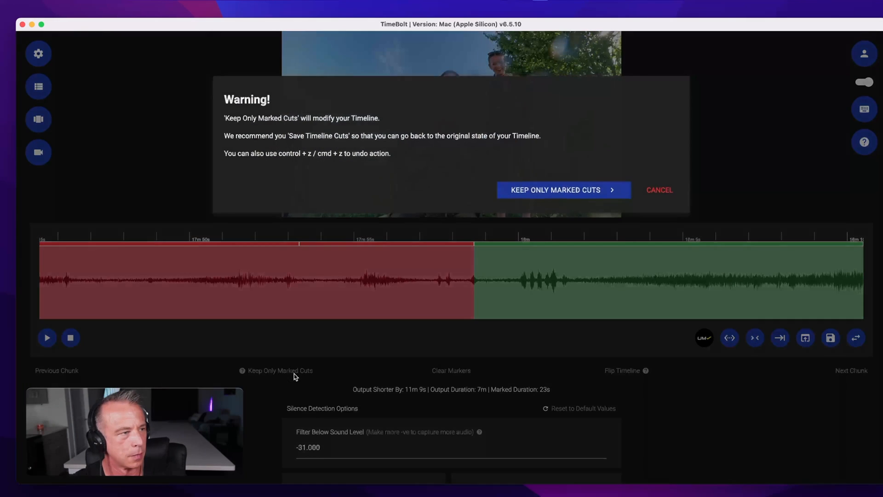
pyautogui.click(559, 190)
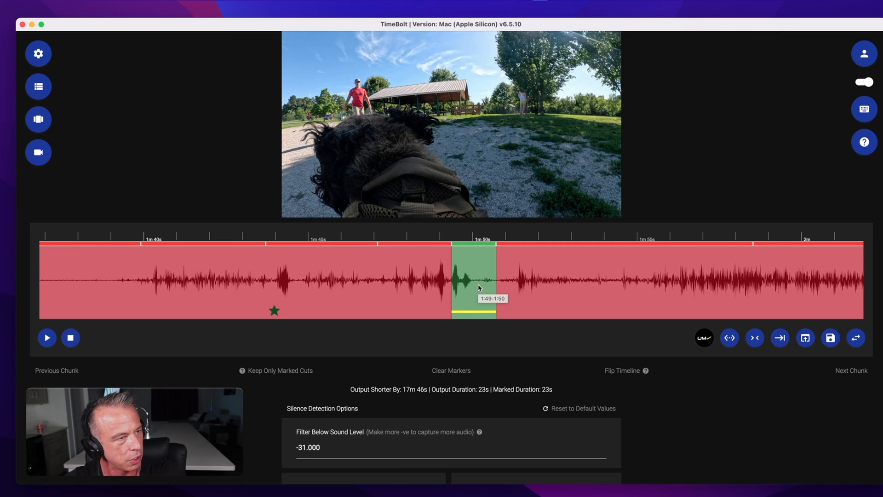
pyautogui.click(47, 337)
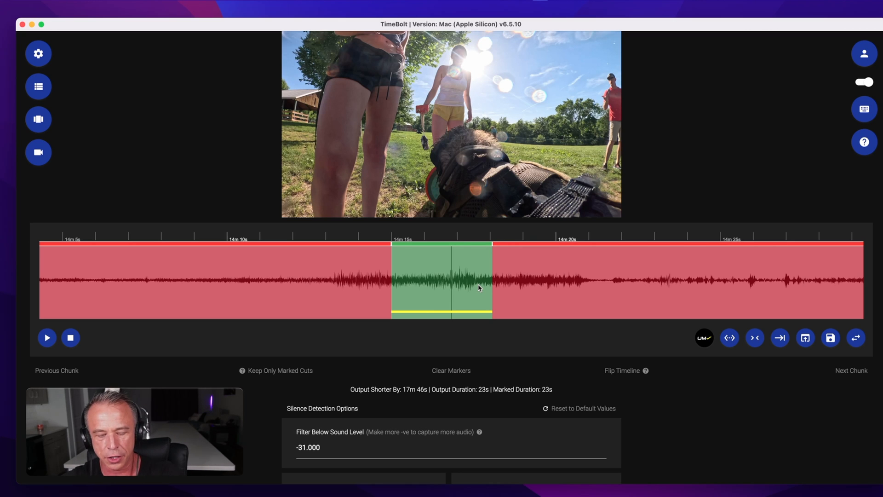
pyautogui.click(780, 337)
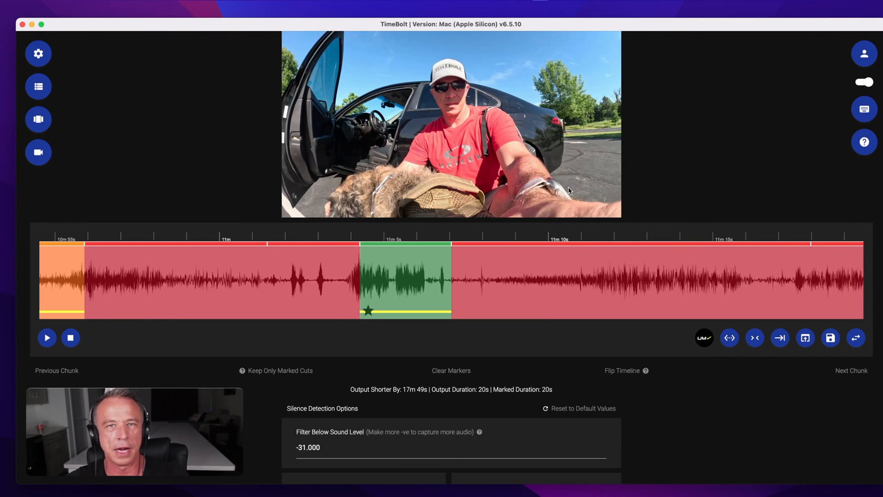
pyautogui.moveTo(830, 337)
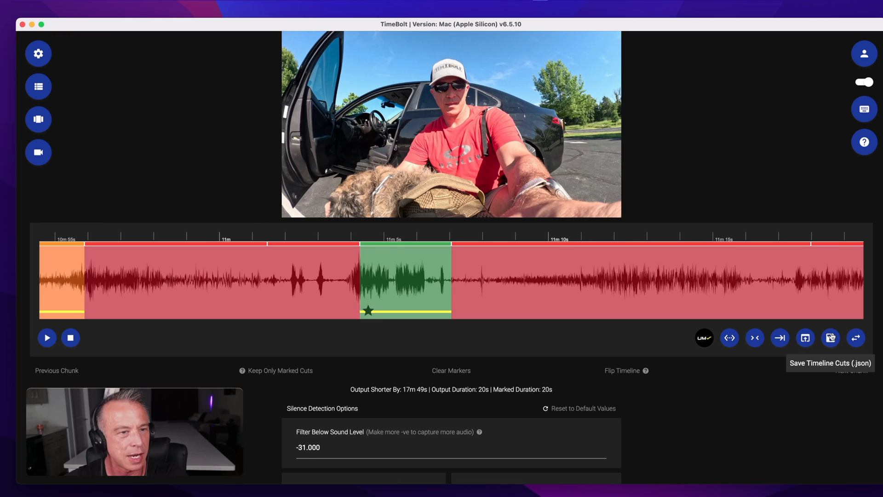
# - Save a second cuts JSON, reveal it in Finder, and rename it with _teaser
pyautogui.click(830, 337)
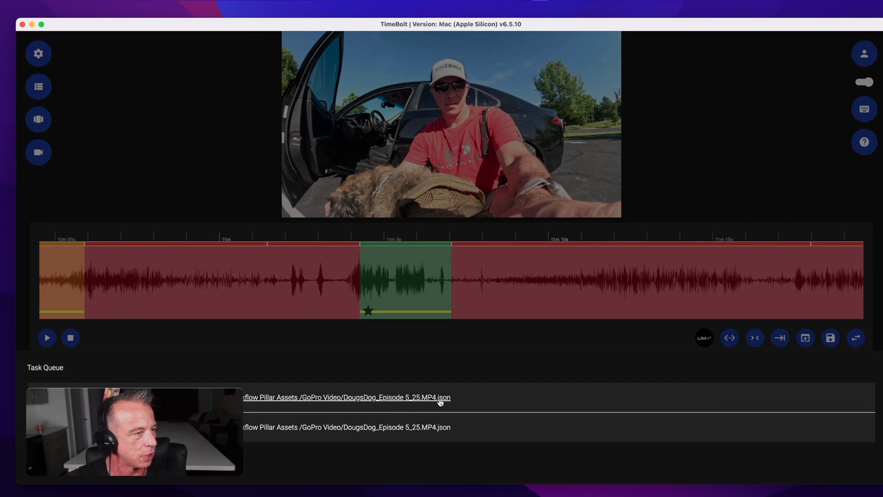
pyautogui.click(345, 397)
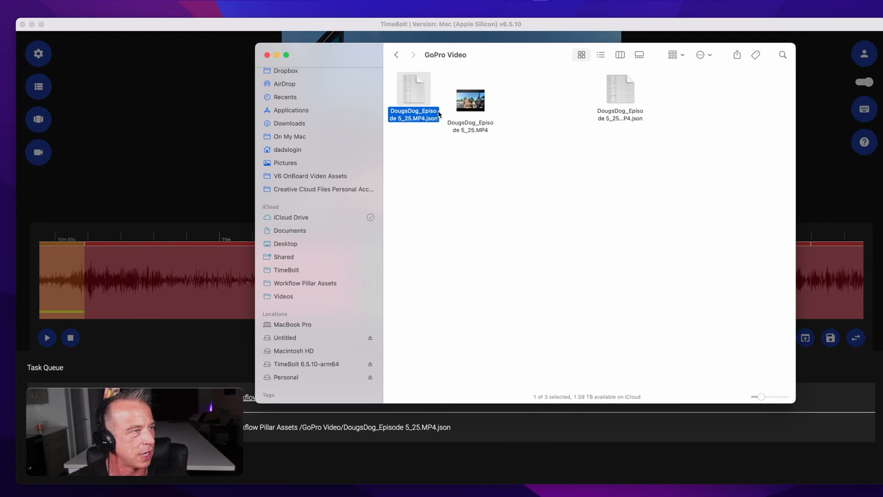
pyautogui.rightClick(414, 96)
pyautogui.write('_teaser')
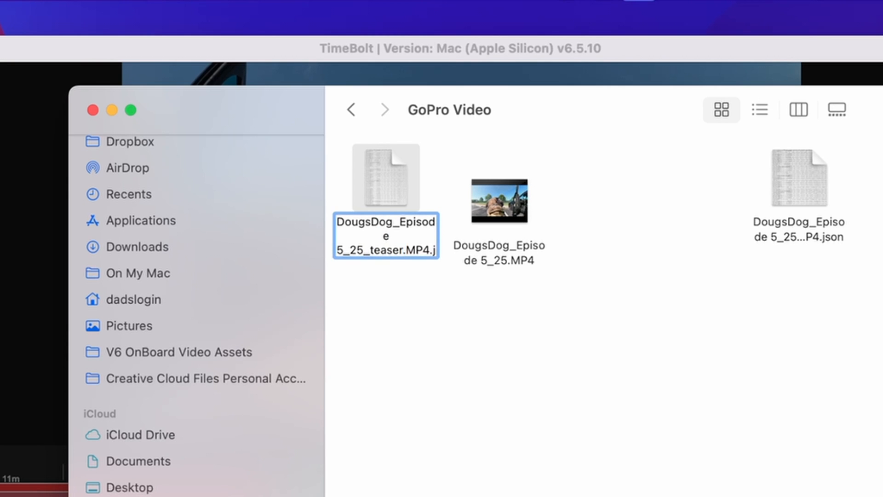
pyautogui.click(385, 178)
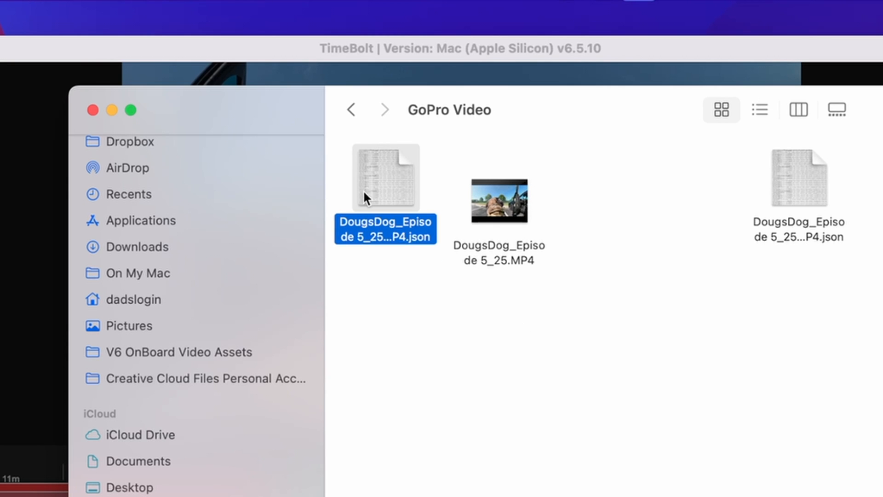
pyautogui.moveTo(794, 204)
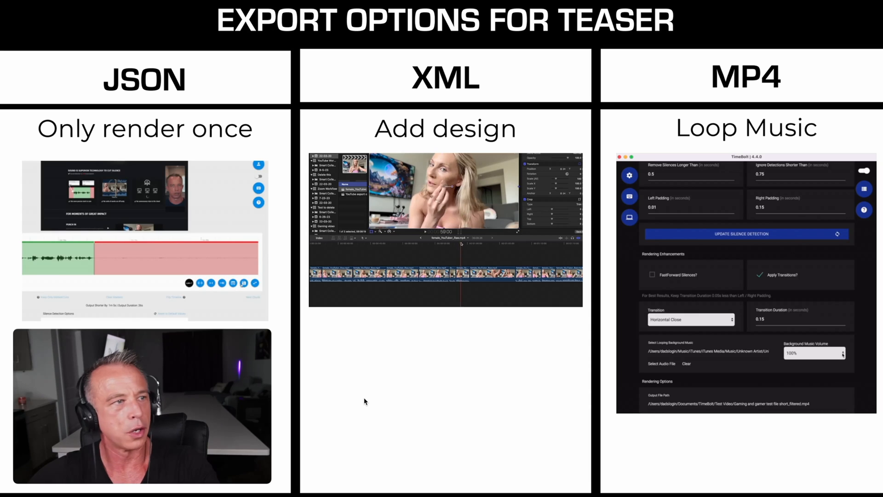
# - Pick a Background Music Volume level, then browse for a looping mp3 track
pyautogui.click(839, 352)
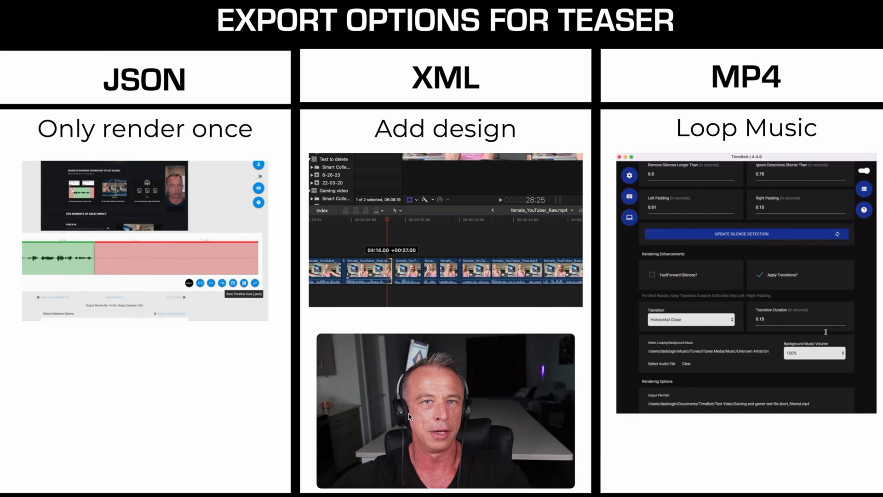
pyautogui.click(813, 353)
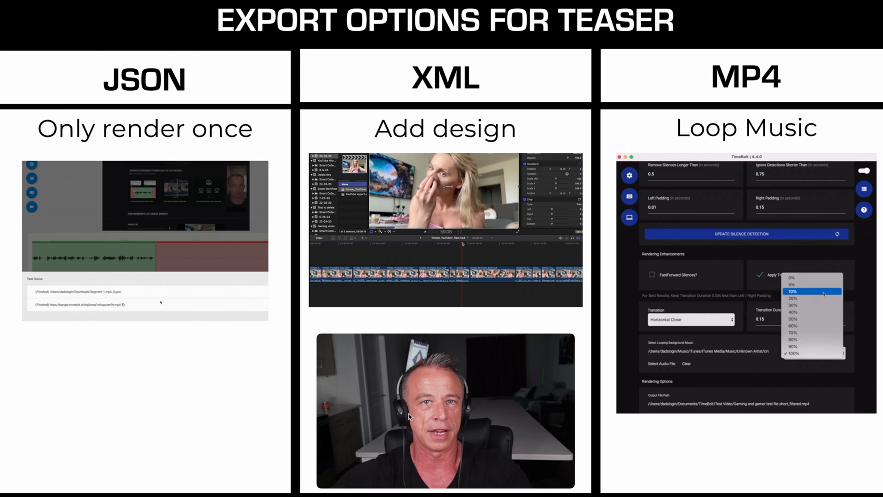
pyautogui.click(792, 353)
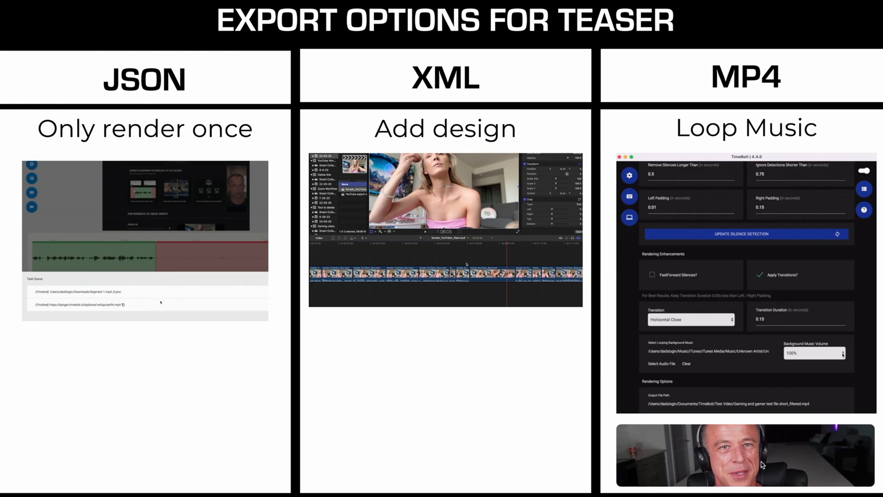
pyautogui.click(813, 352)
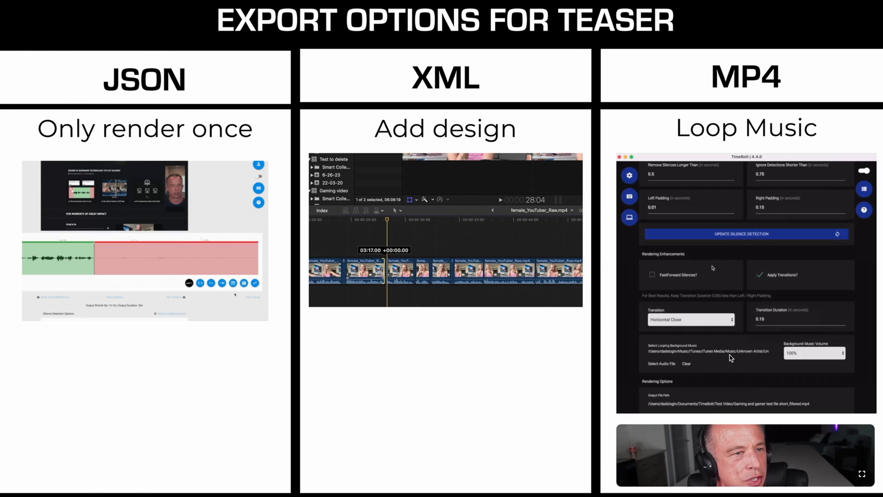
pyautogui.click(812, 352)
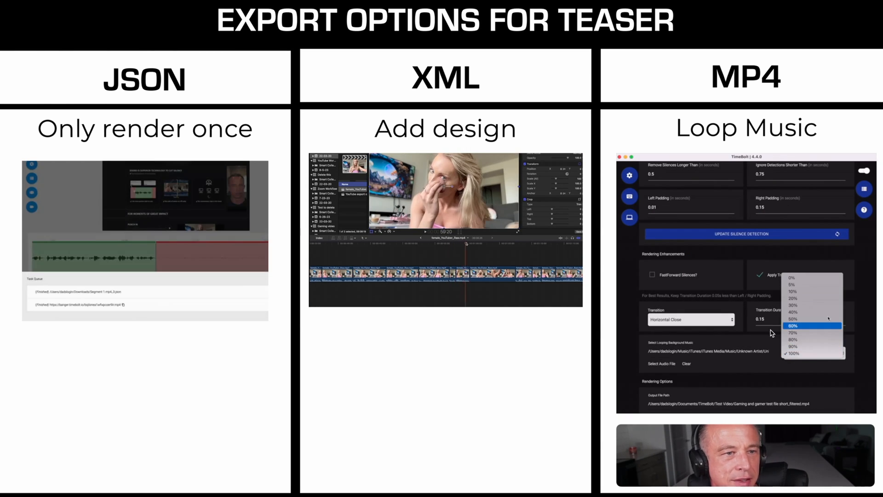
pyautogui.click(792, 298)
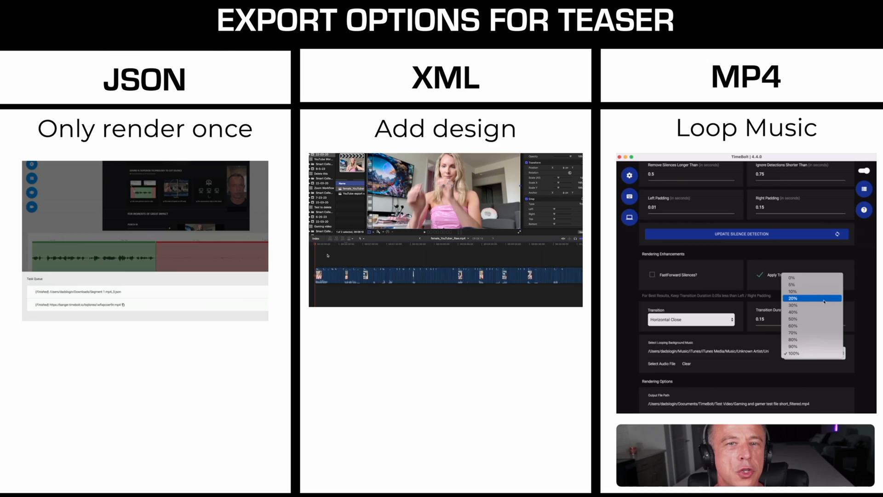
pyautogui.click(792, 298)
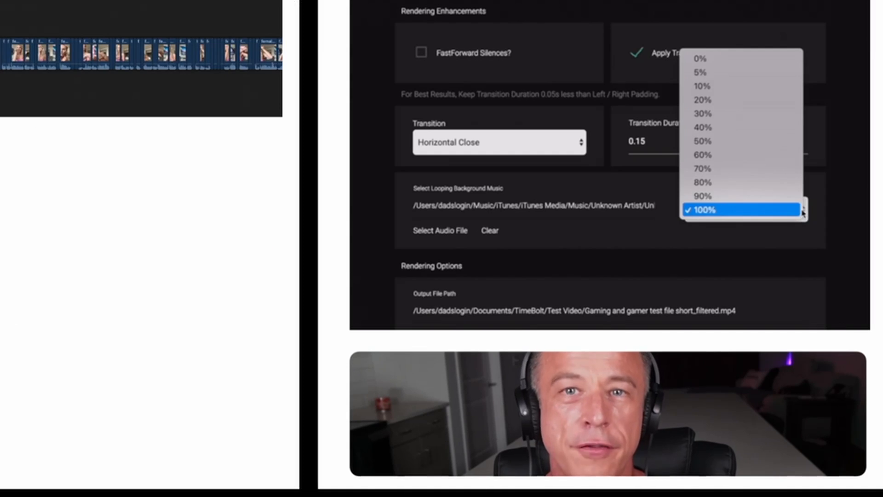
pyautogui.moveTo(740, 100)
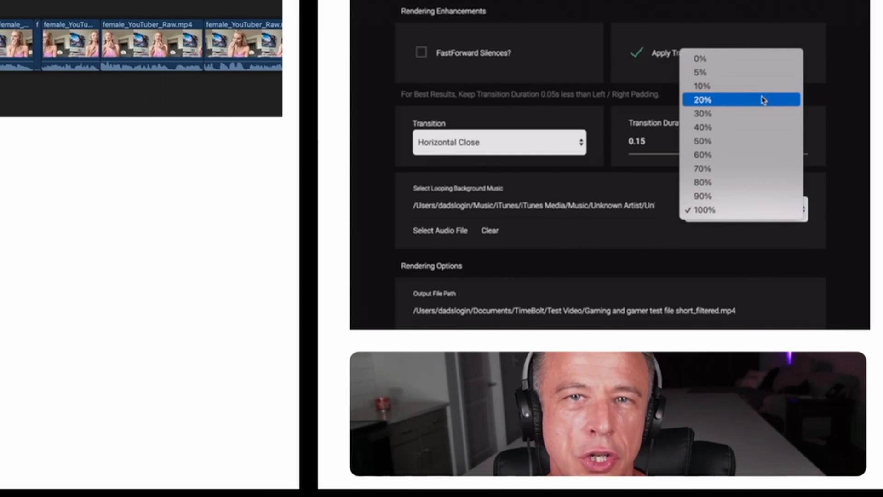
pyautogui.click(441, 230)
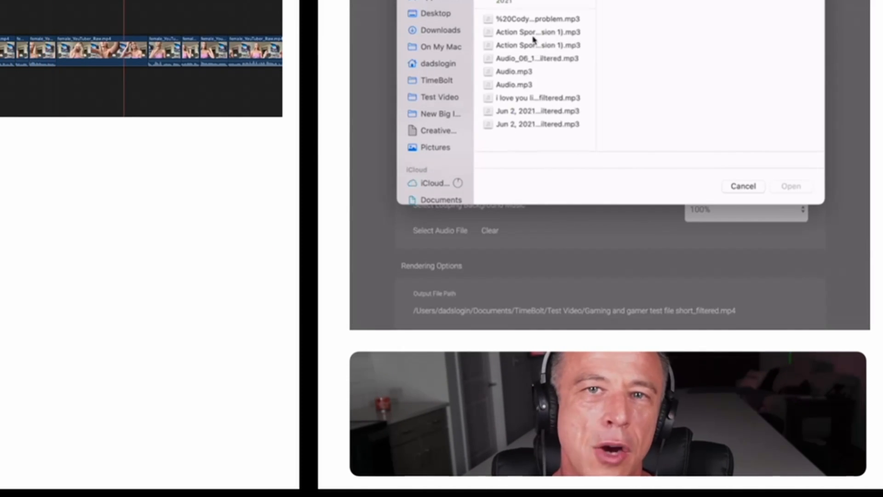
pyautogui.click(743, 185)
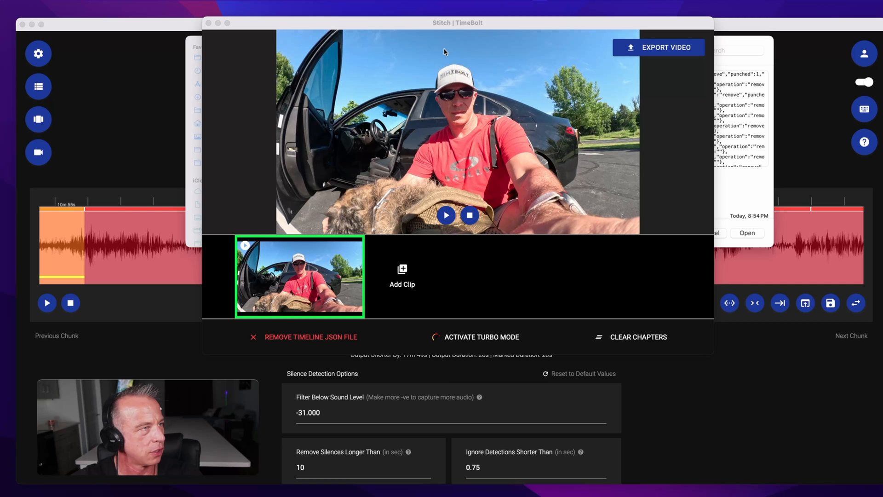
pyautogui.moveTo(245, 276)
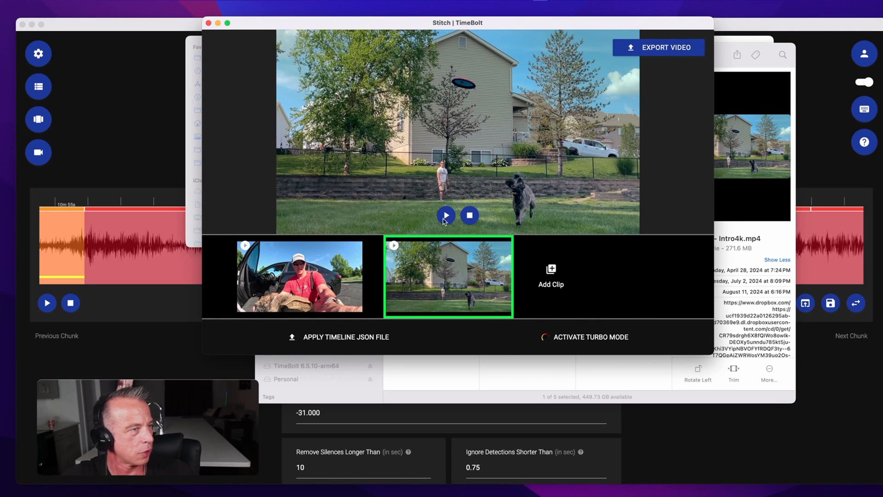
pyautogui.moveTo(484, 276)
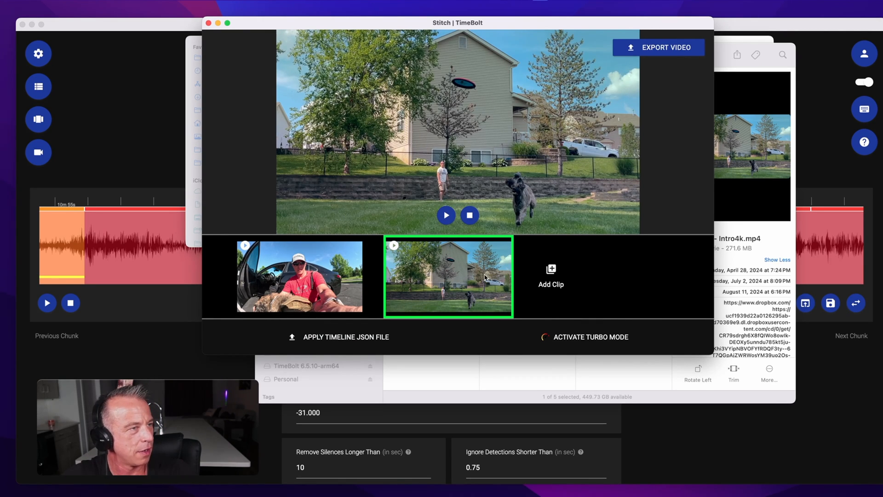
pyautogui.moveTo(484, 276)
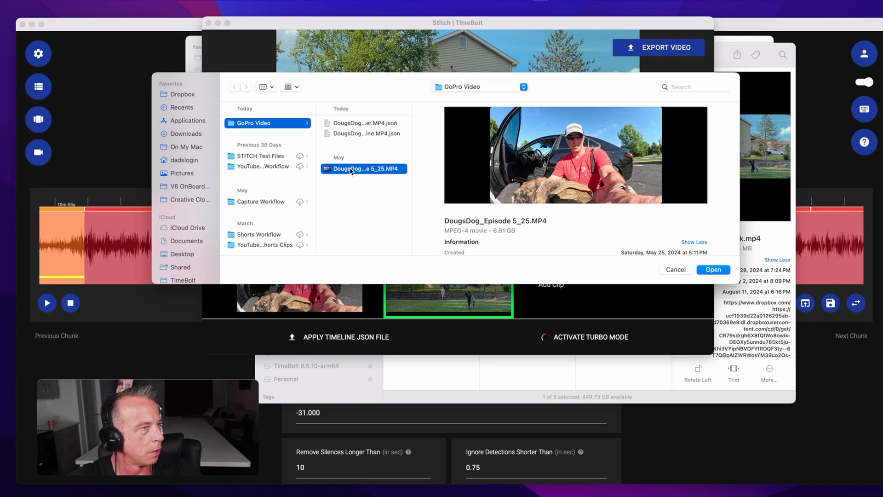
# - Add the Episode 5 GoPro MP4 as a clip after Intro4k.mp4
pyautogui.click(712, 269)
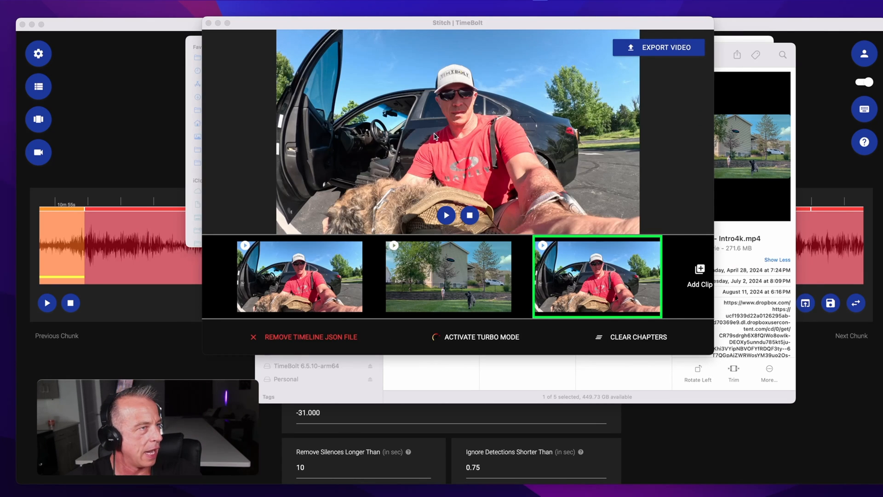
pyautogui.moveTo(640, 285)
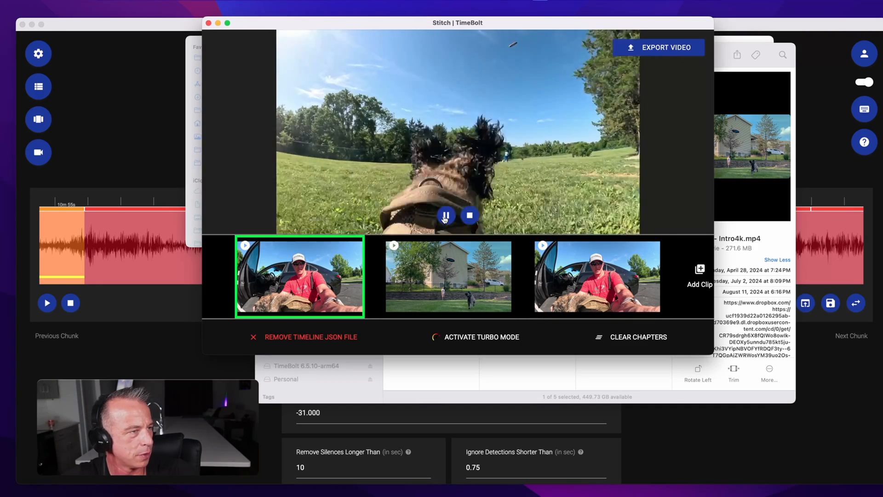
# - Pause the Stitch preview before dragging the intro thumbnail to the front
pyautogui.click(227, 22)
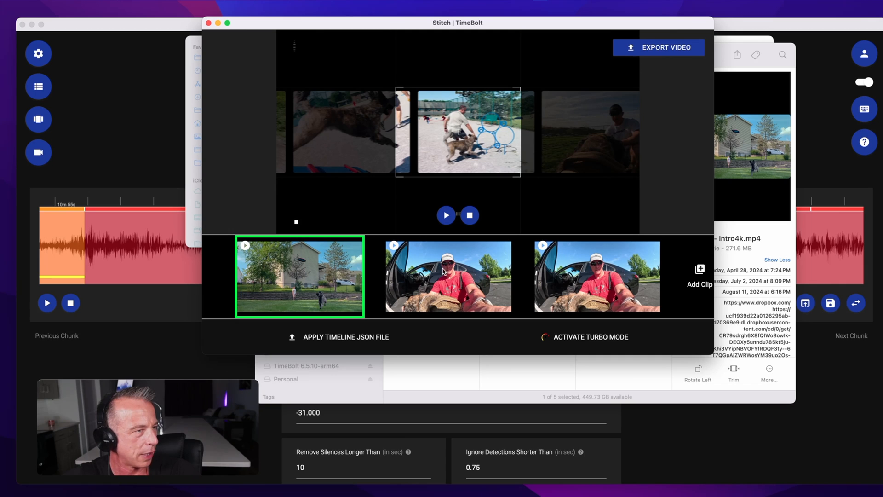
# - Move the intro back to the second slot so the teaser clip leads the Stitch timeline
pyautogui.click(339, 337)
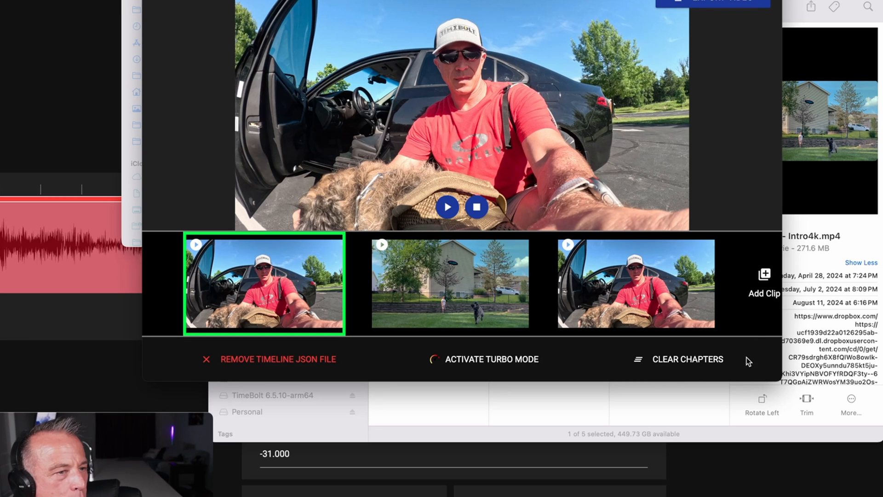
pyautogui.click(687, 359)
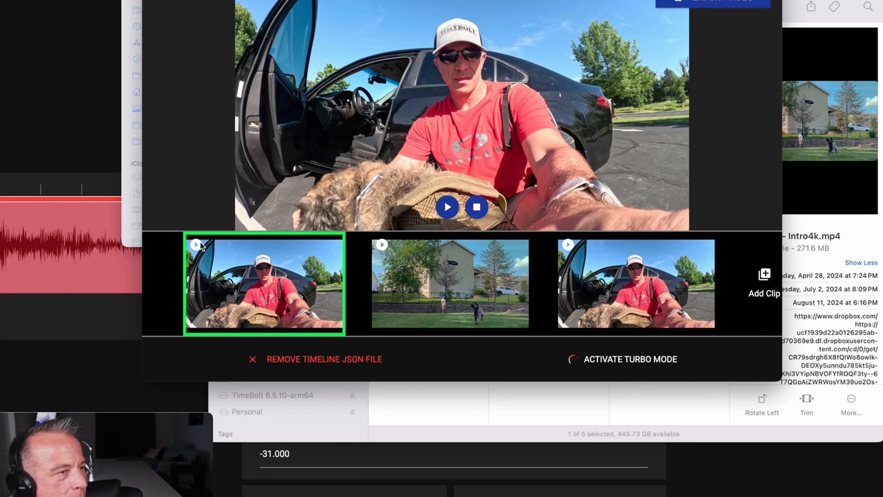
pyautogui.moveTo(667, 306)
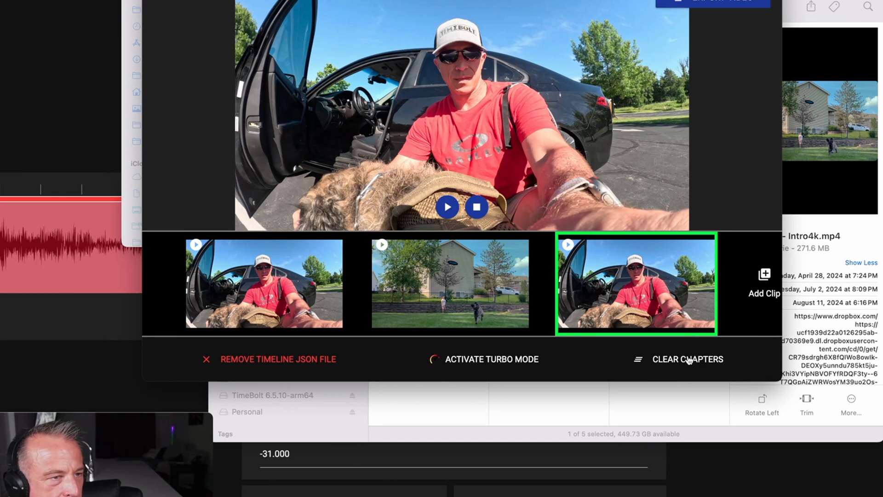
pyautogui.moveTo(655, 259)
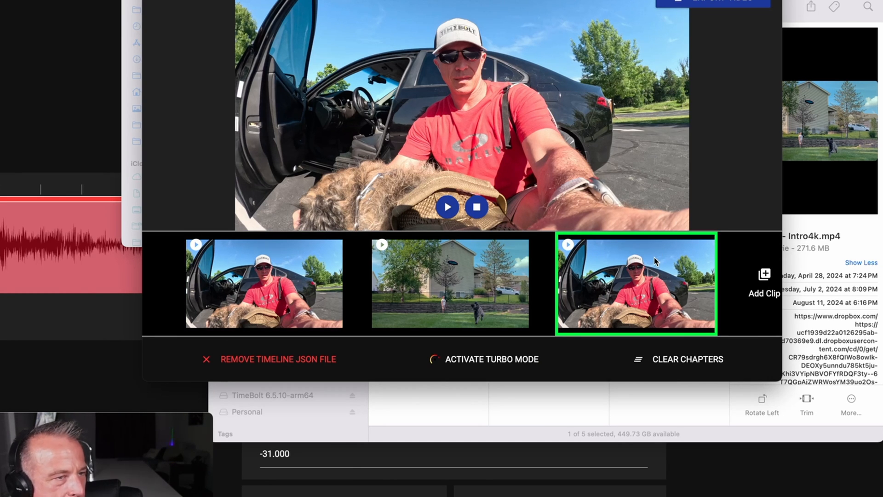
pyautogui.moveTo(653, 281)
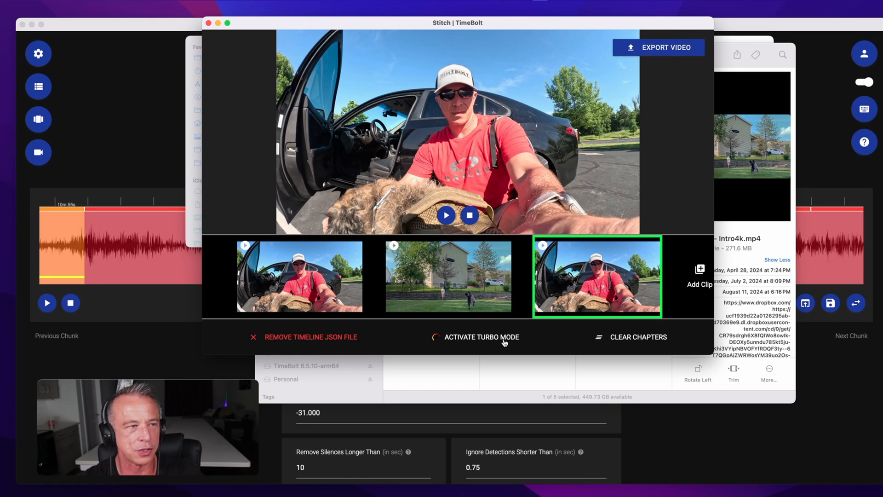
# - Select the teaser and main episode clips, view Turbo Mode speed-up settings, then export settings
pyautogui.click(299, 277)
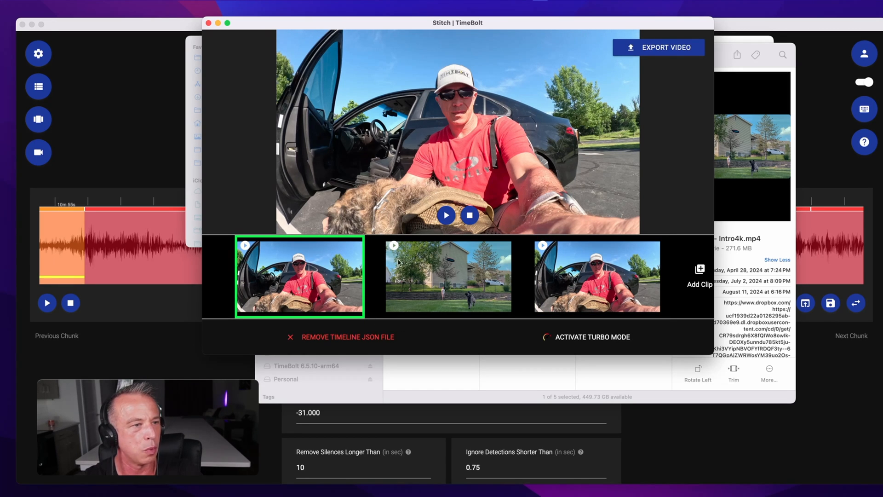
pyautogui.click(585, 336)
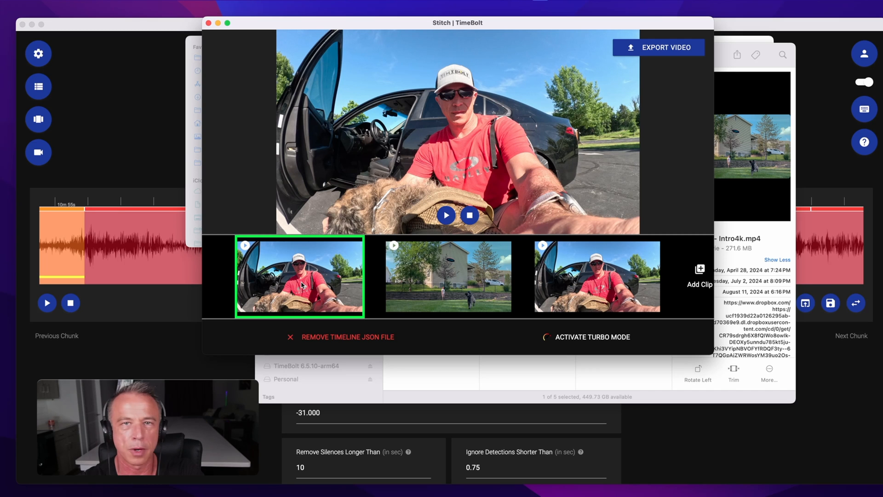
pyautogui.moveTo(577, 241)
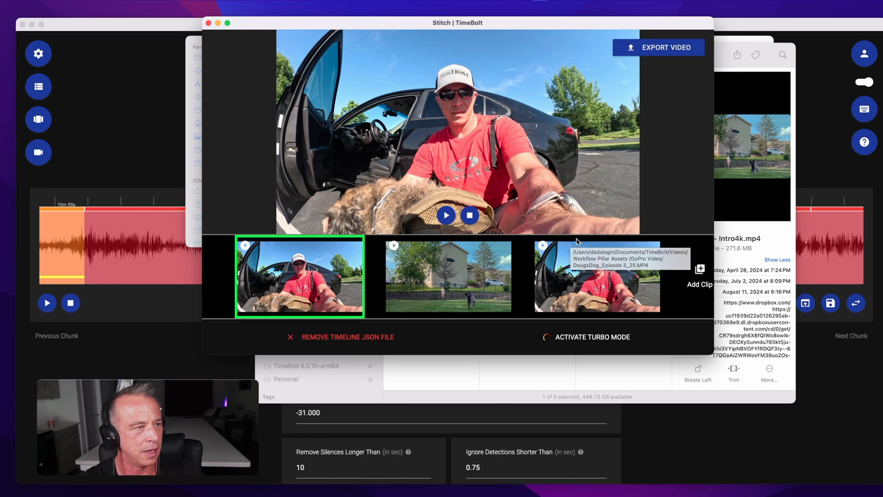
pyautogui.click(596, 276)
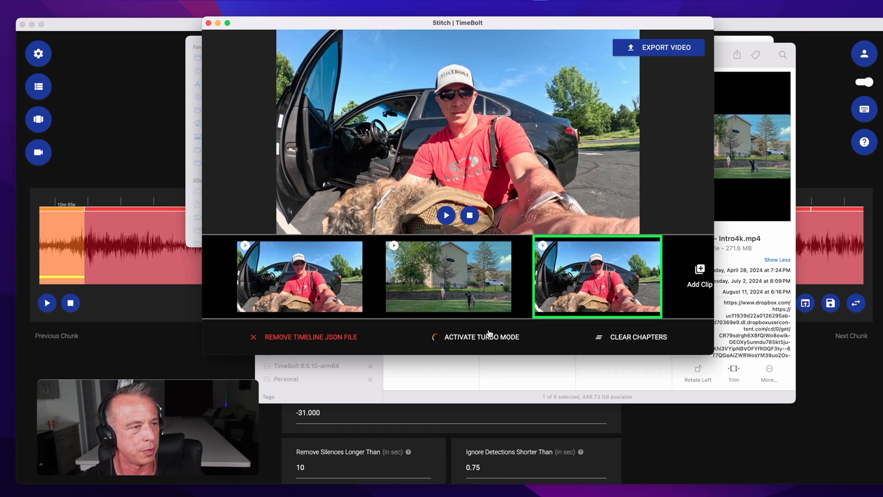
pyautogui.click(481, 336)
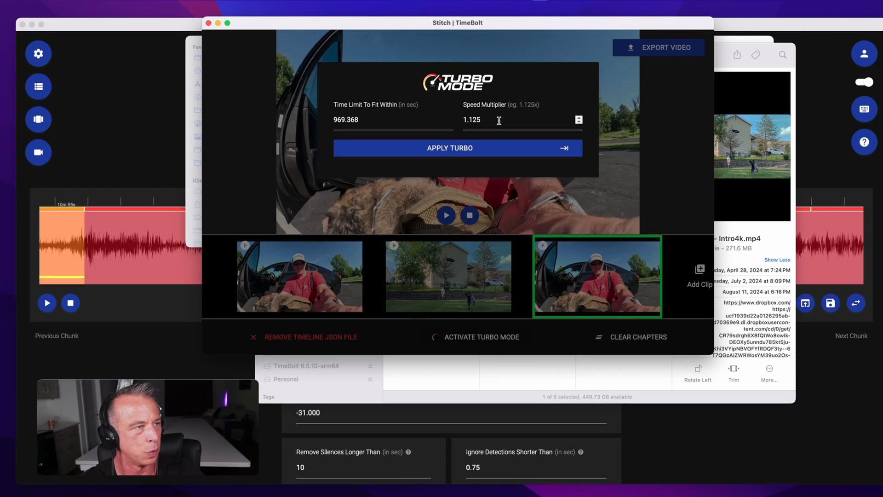
pyautogui.click(657, 47)
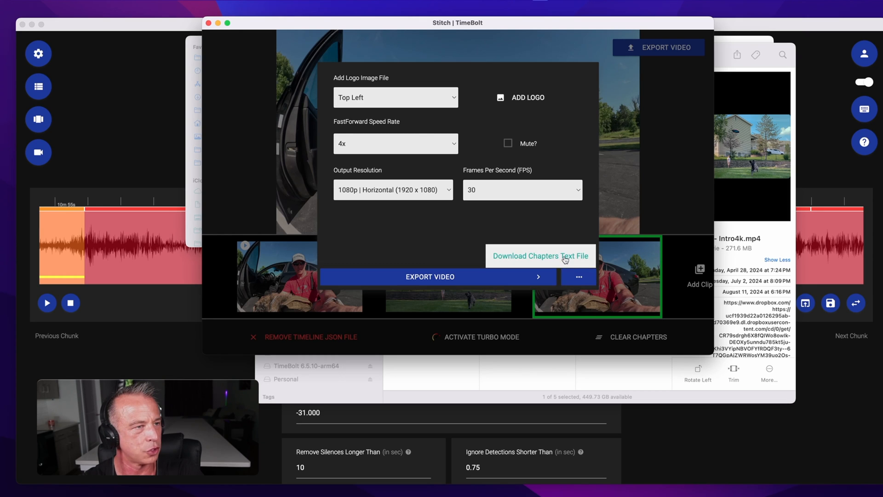
# - Download the chapters text file for the stitched video
pyautogui.click(540, 256)
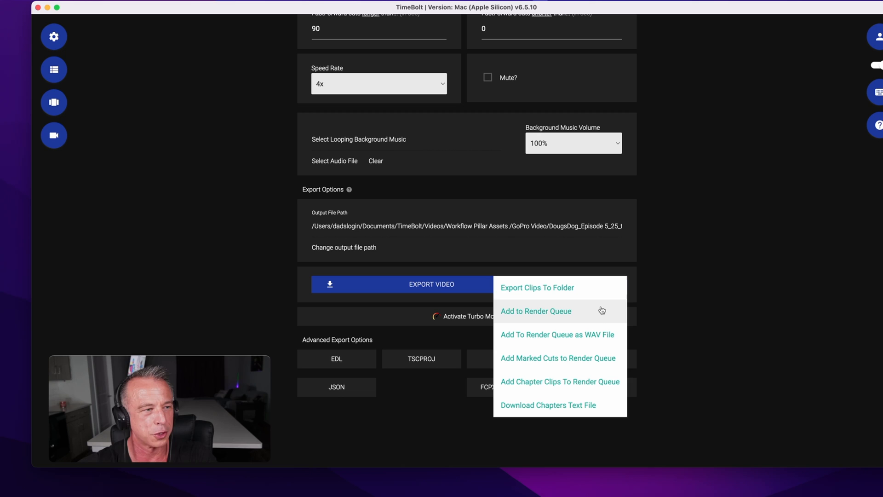
pyautogui.moveTo(602, 358)
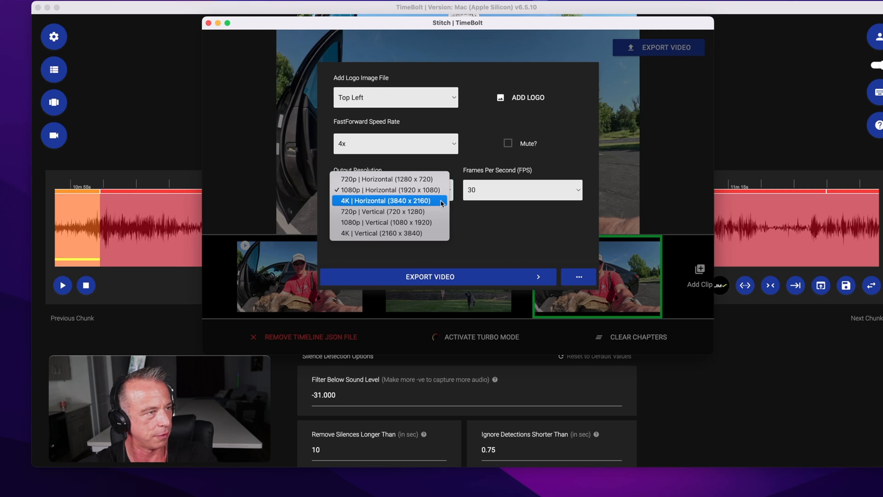
# - Export the stitch at 4K Horizontal, 30 FPS, saving into the GoPro Video folder
pyautogui.click(521, 190)
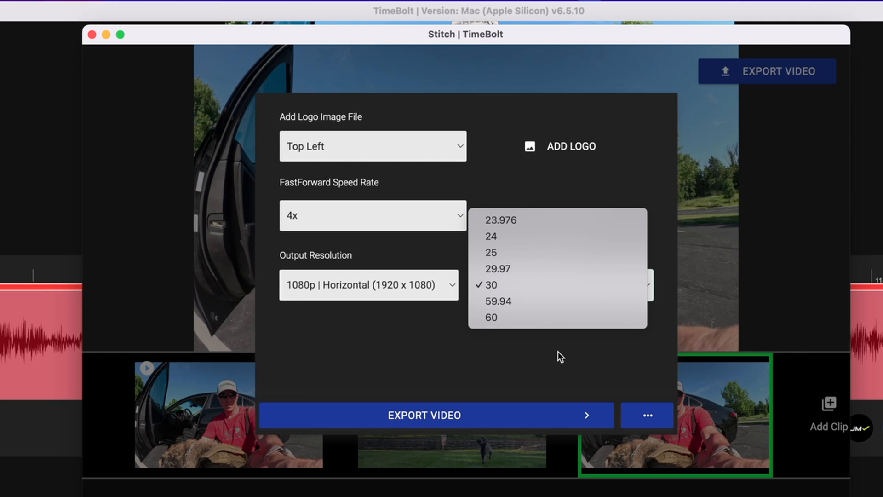
pyautogui.click(424, 415)
pyautogui.write('Dougsdog final.mp4')
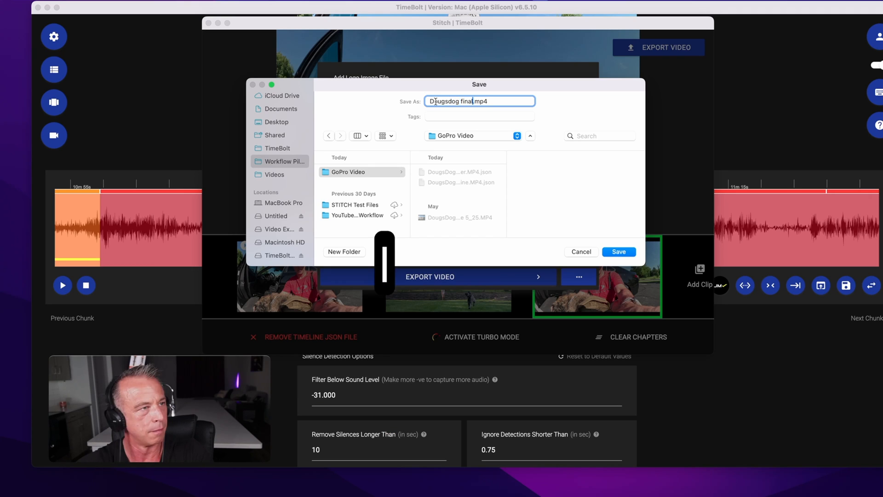
pyautogui.click(617, 252)
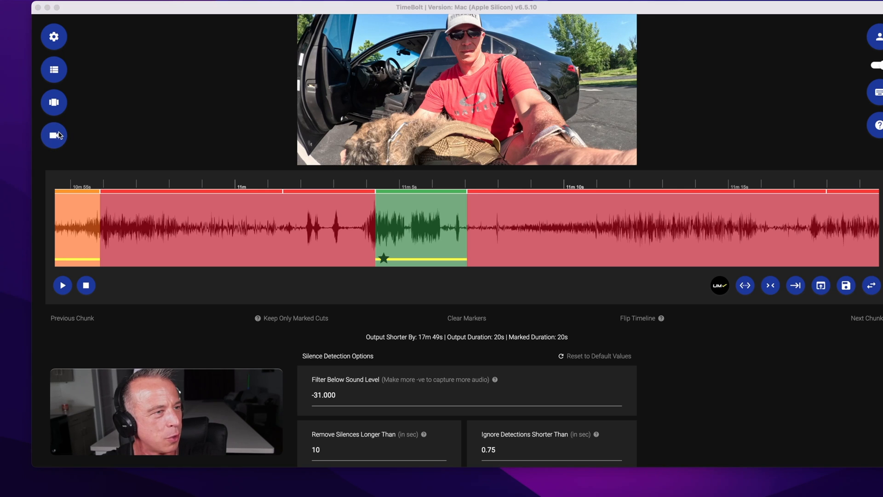
pyautogui.click(53, 135)
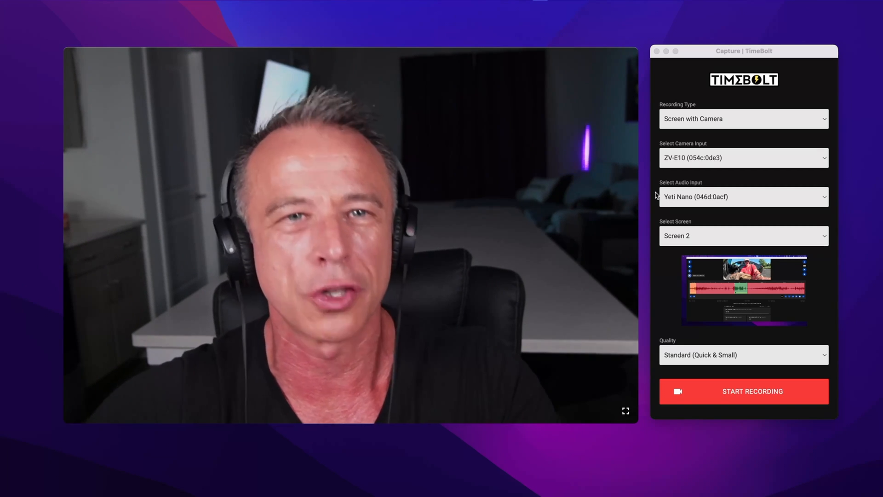
pyautogui.click(742, 157)
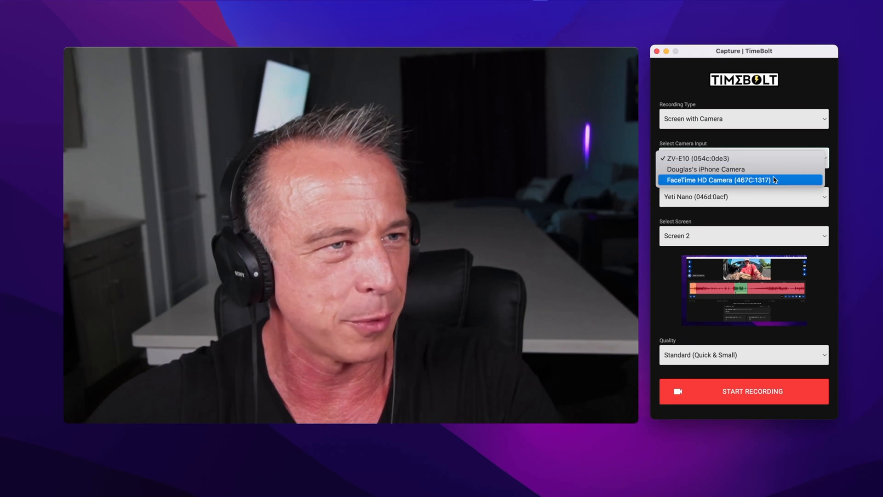
pyautogui.click(705, 168)
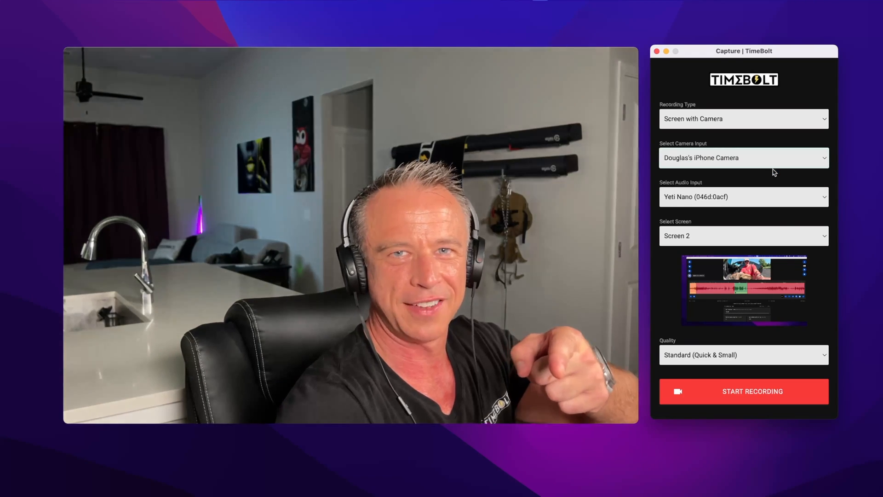